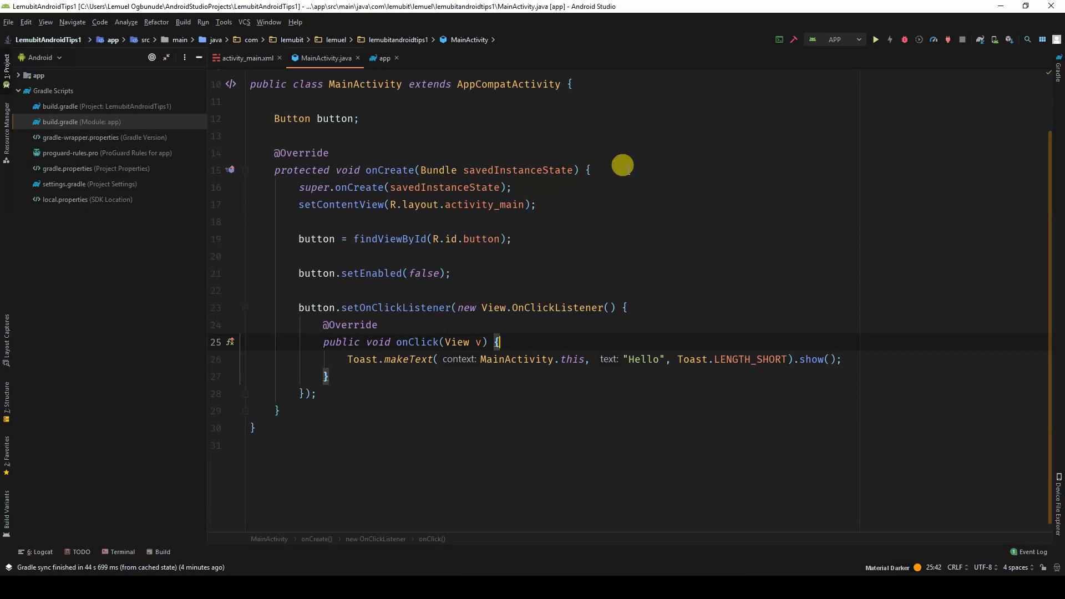
Start typing CompletableFuture after the click listener in MainActivity
{"action": "left_click", "coordinate": [315, 393]}
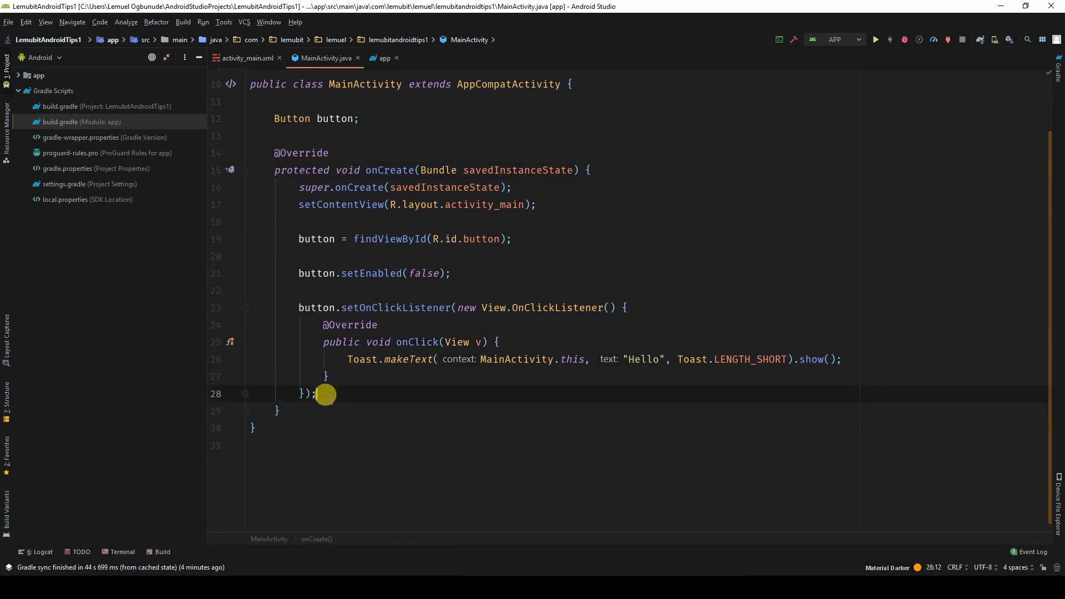
{"action": "type", "text": "c"}
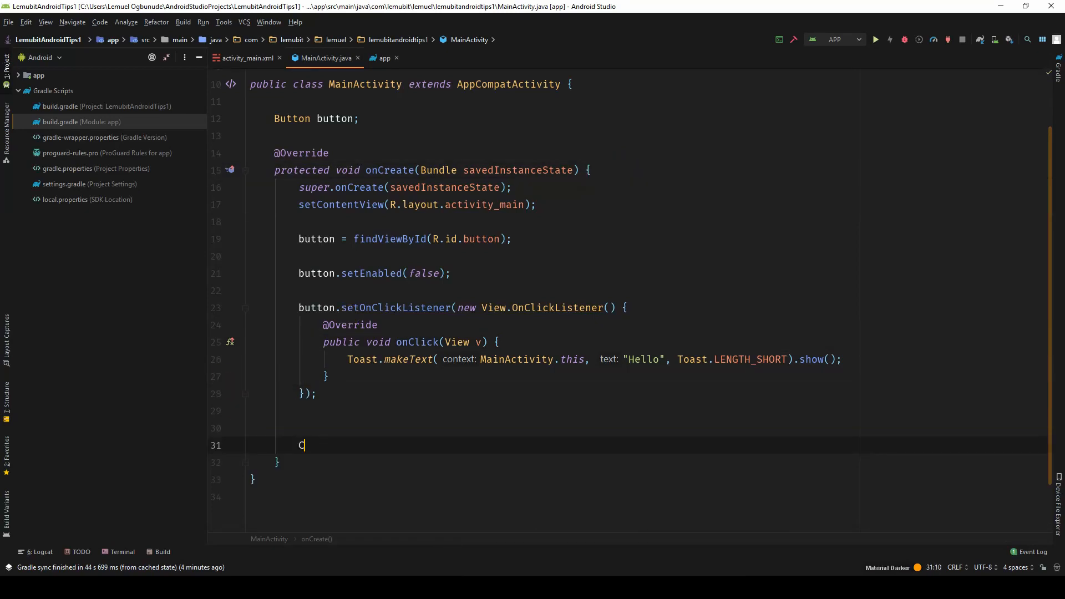
{"action": "type", "text": "ompletableFuture.supplyAsync(()->longProcess("}
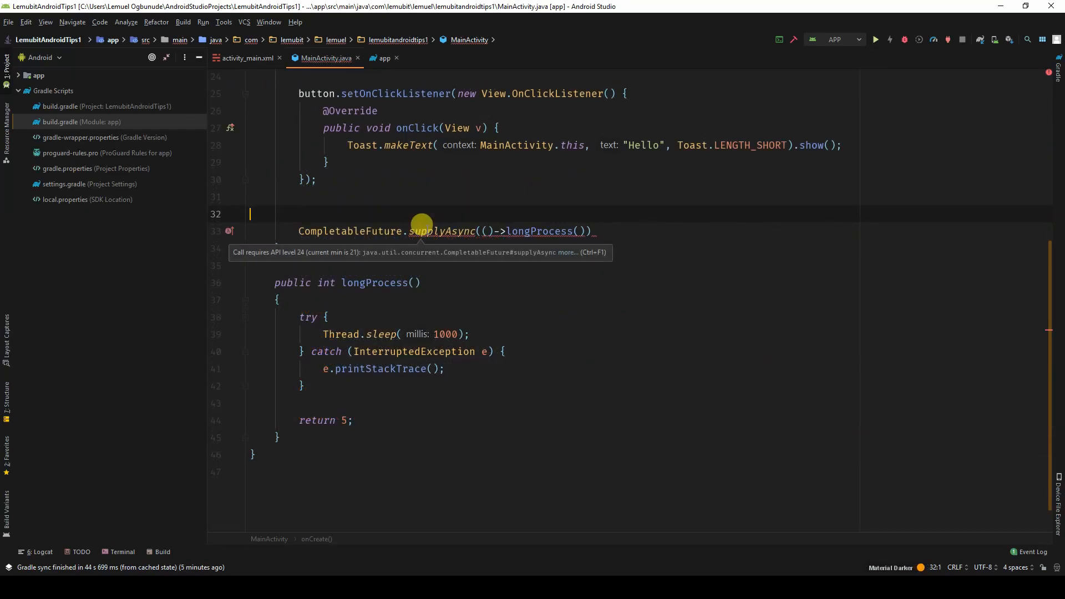
{"action": "mouse_move", "coordinate": [418, 225]}
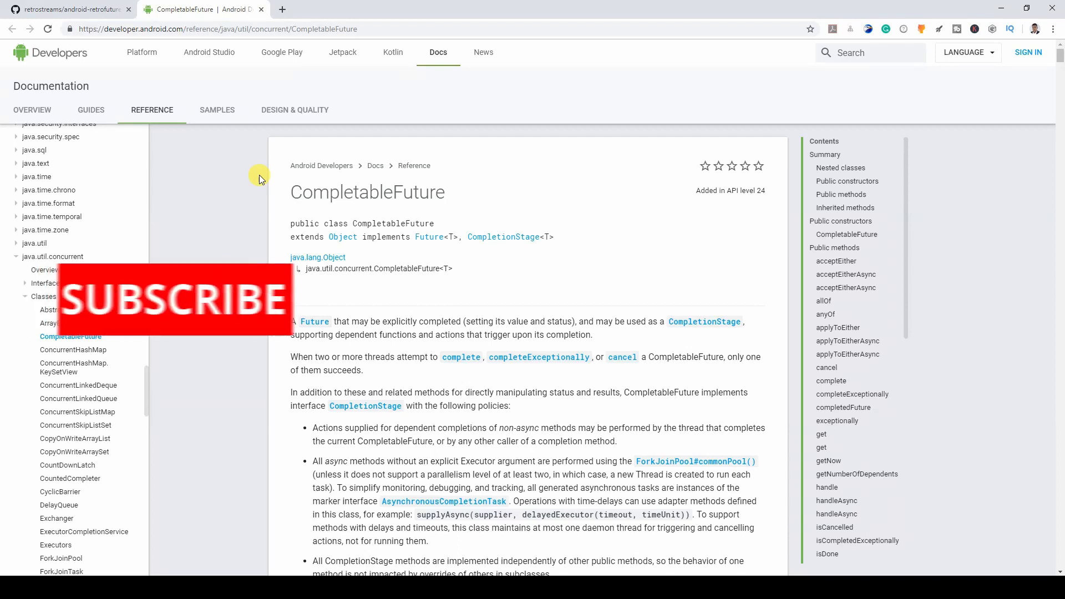
Scroll the android-retrofuture README down to its build.gradle dependency snippet
{"action": "left_click", "coordinate": [67, 9]}
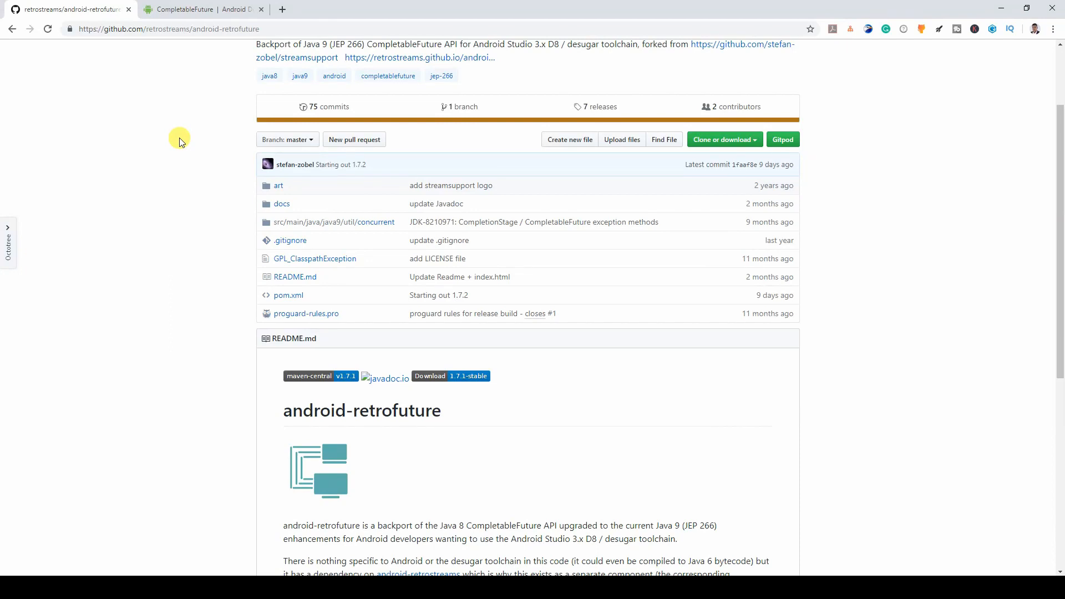
{"action": "scroll", "scroll_direction": "down", "scroll_amount": 3}
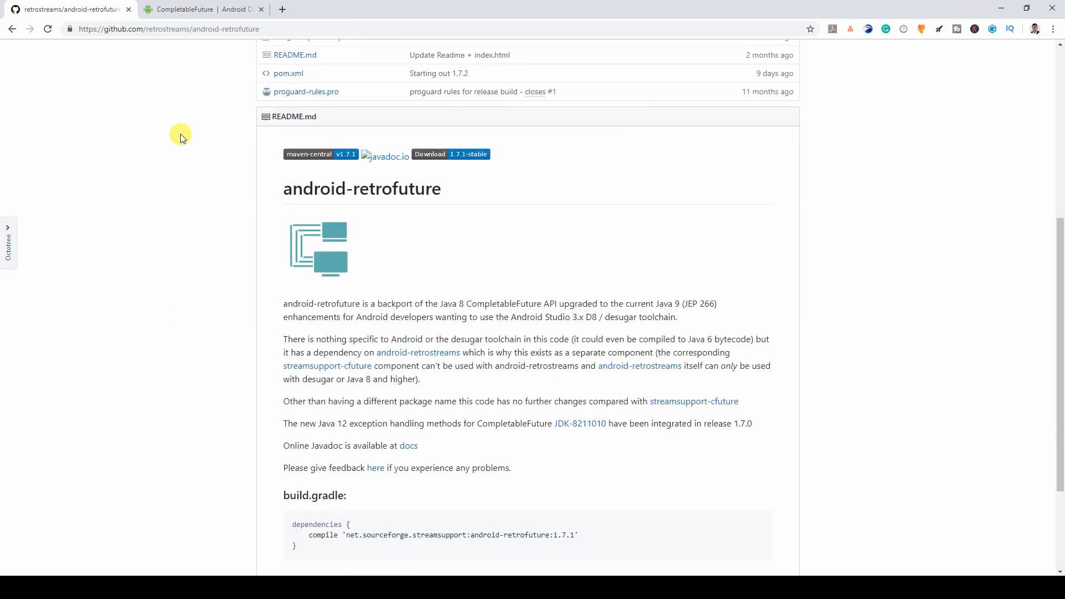
{"action": "scroll", "scroll_direction": "down", "scroll_amount": 3}
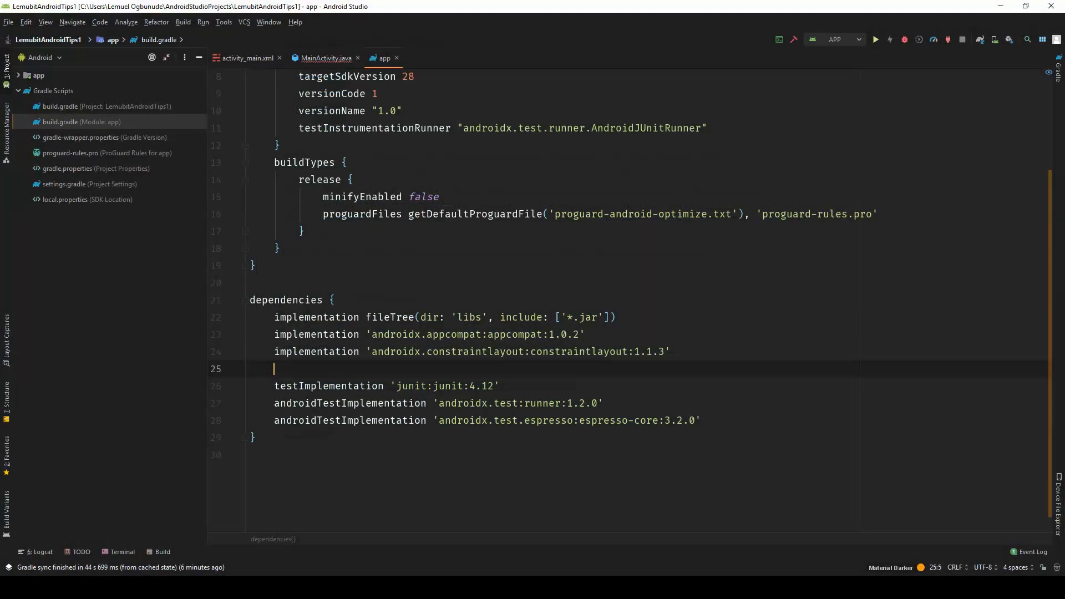
Add compile 'net.sourceforge.streamsupport:android-retrofuture:1.7.1' to build.gradle and return to MainActivity
{"action": "type", "text": "compile 'net.sourceforge.streamsupport:android-retrofuture:1.7.1'"}
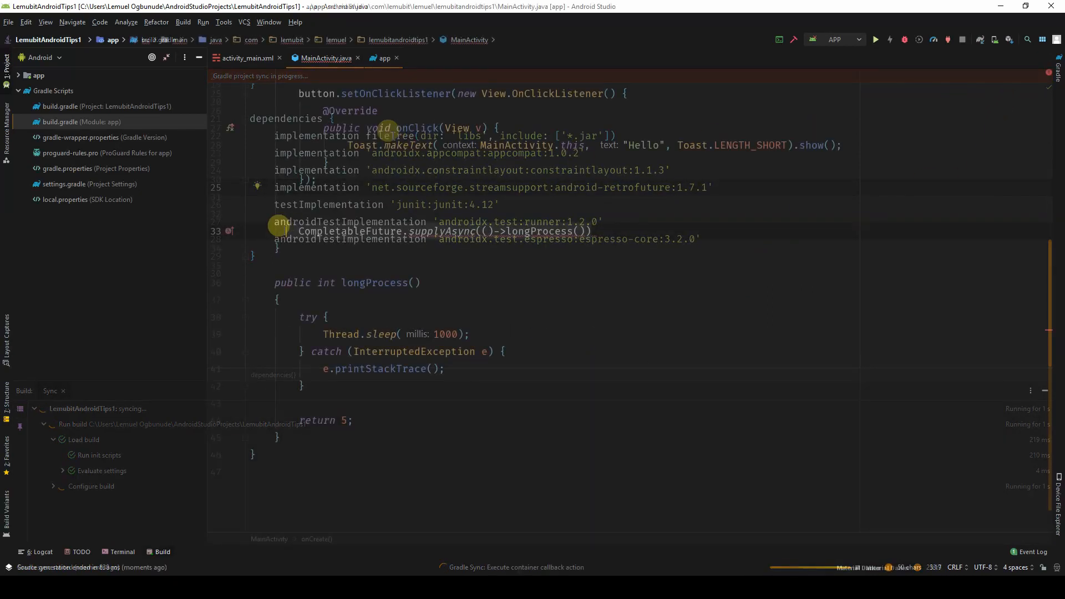
{"action": "left_click", "coordinate": [382, 58]}
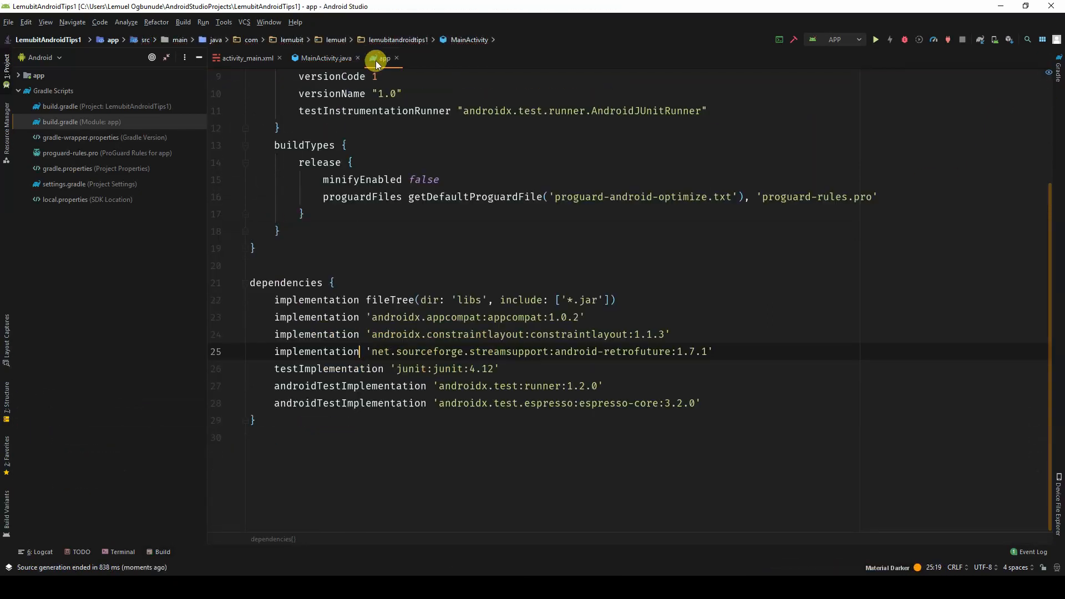
{"action": "left_click", "coordinate": [326, 58]}
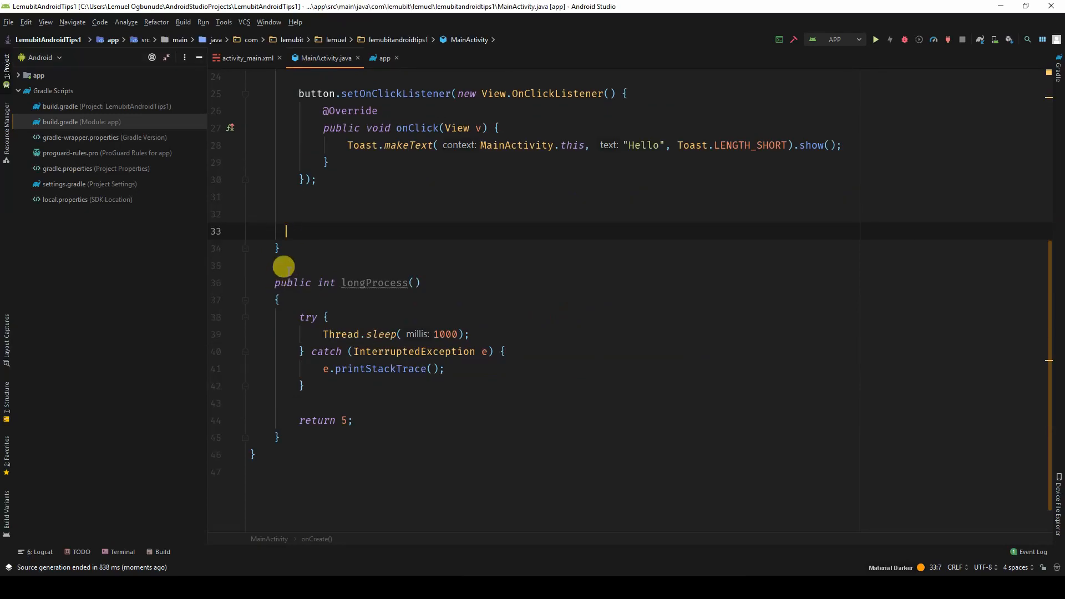
Retype Comple to pick CompletableFuture from java9.util.concurrent, giving supplyAsync(())
{"action": "type", "text": "Comple"}
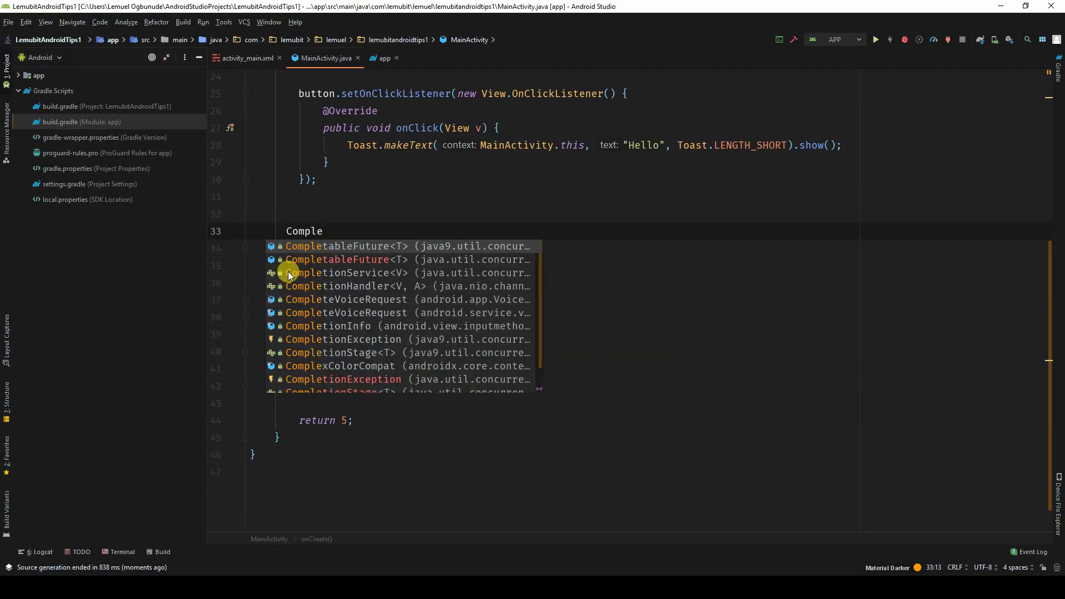
{"action": "mouse_move", "coordinate": [337, 260]}
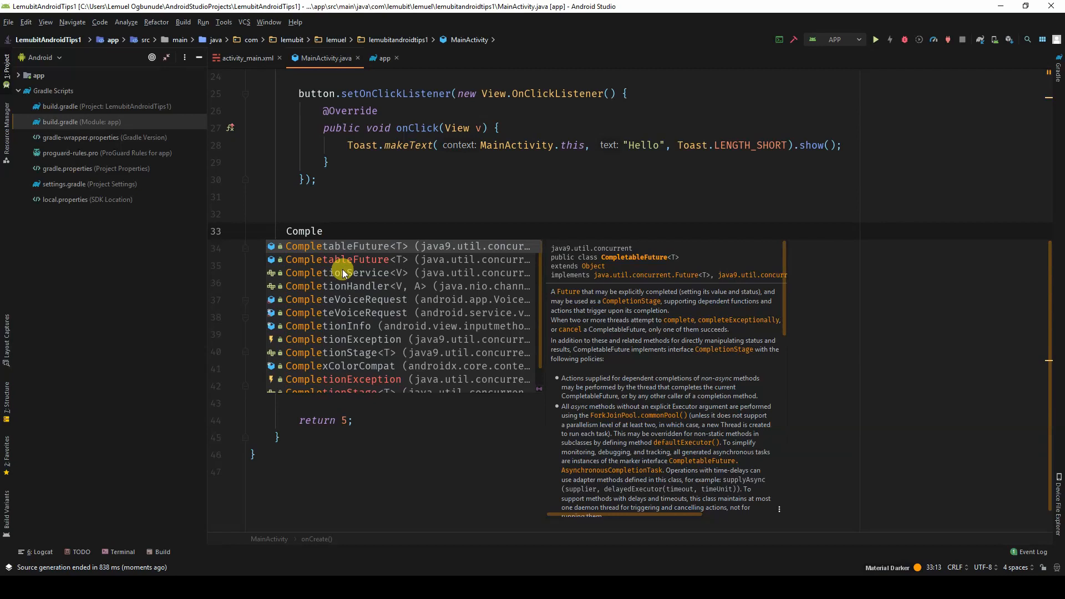
{"action": "mouse_move", "coordinate": [343, 246]}
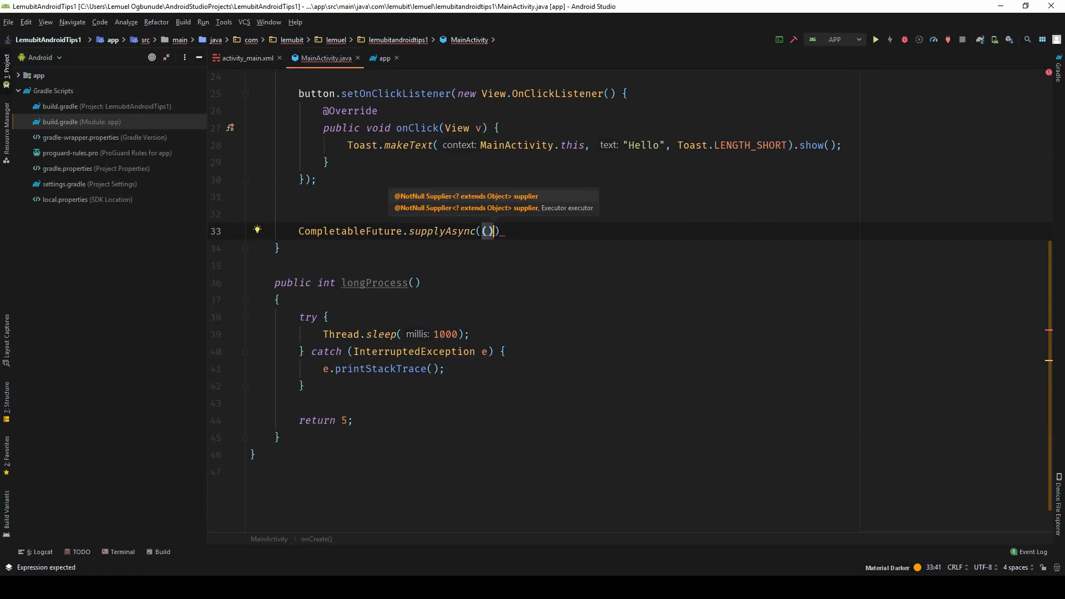
{"action": "left_click", "coordinate": [8, 22]}
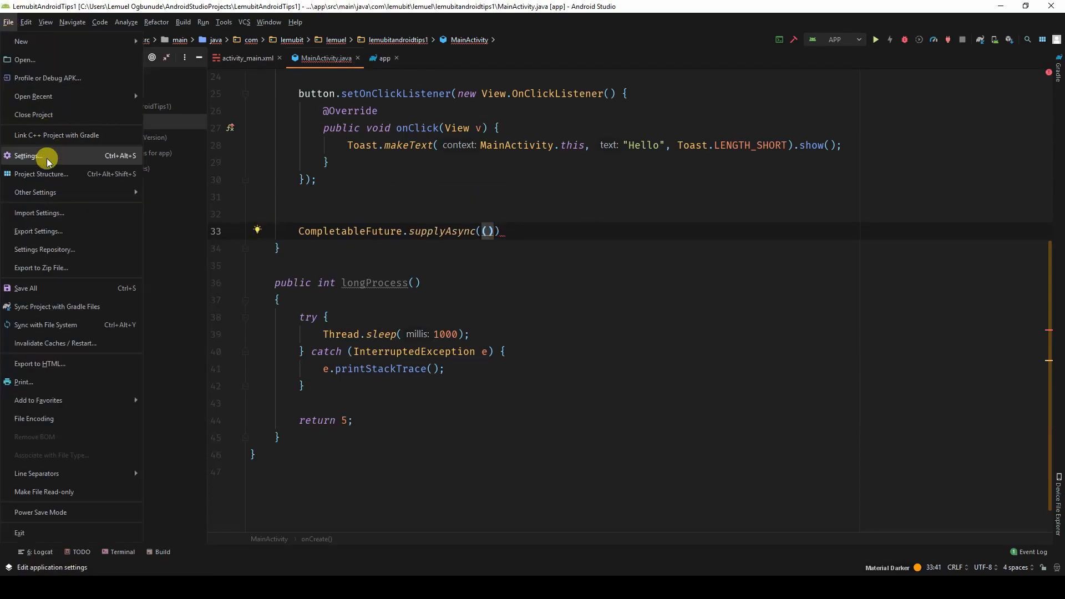
In Project Structure, set the app module's source and target compatibility to 1.8 (Java 8)
{"action": "left_click", "coordinate": [41, 174]}
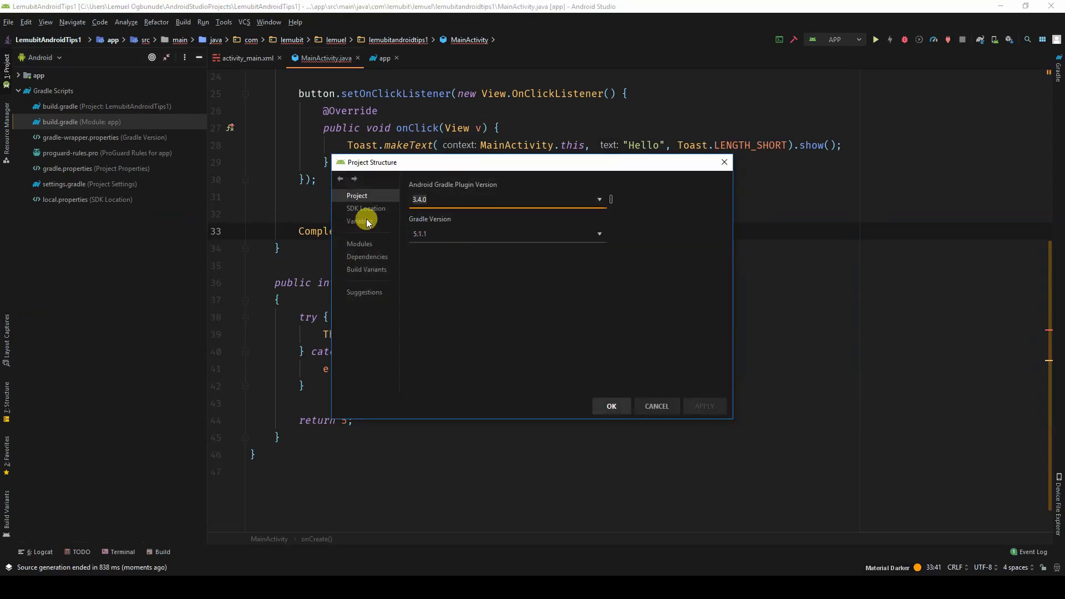
{"action": "left_click", "coordinate": [359, 243]}
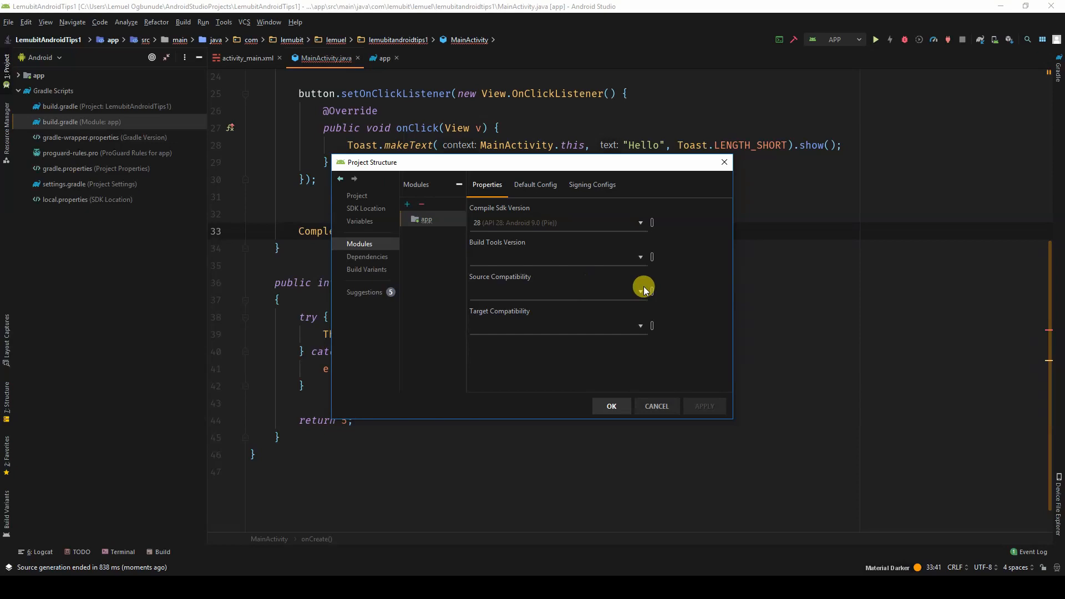
{"action": "left_click", "coordinate": [638, 290]}
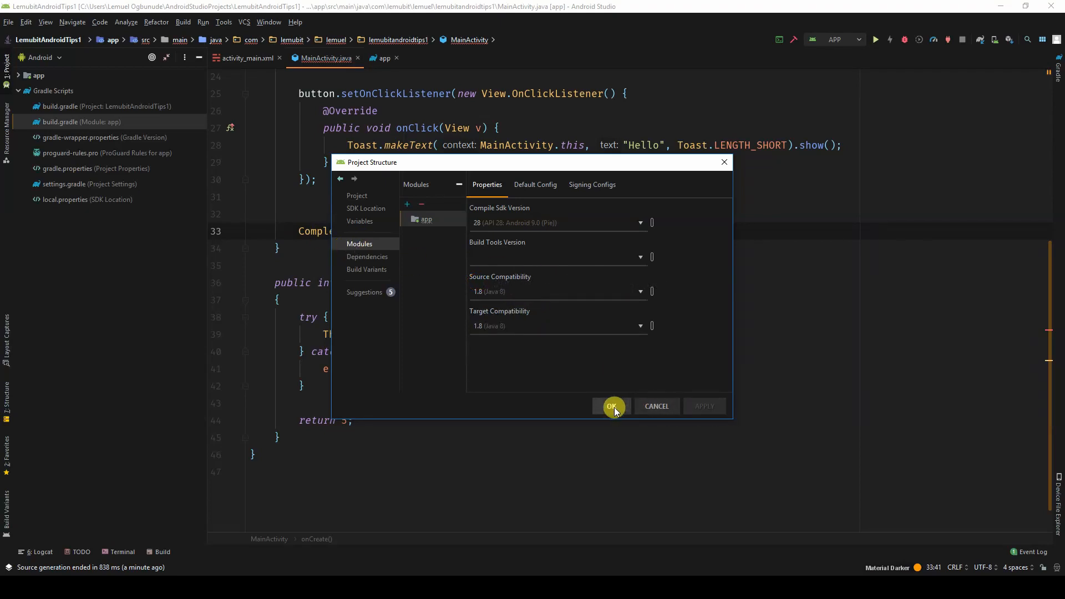
{"action": "left_click", "coordinate": [610, 406]}
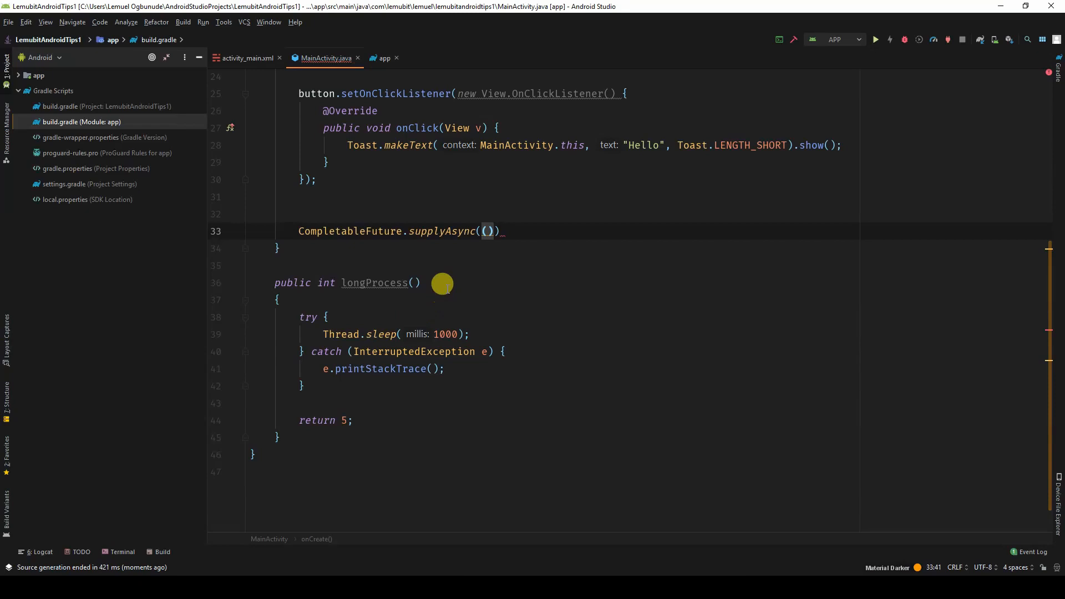
{"action": "mouse_move", "coordinate": [489, 231]}
{"action": "type", "text": "-> "}
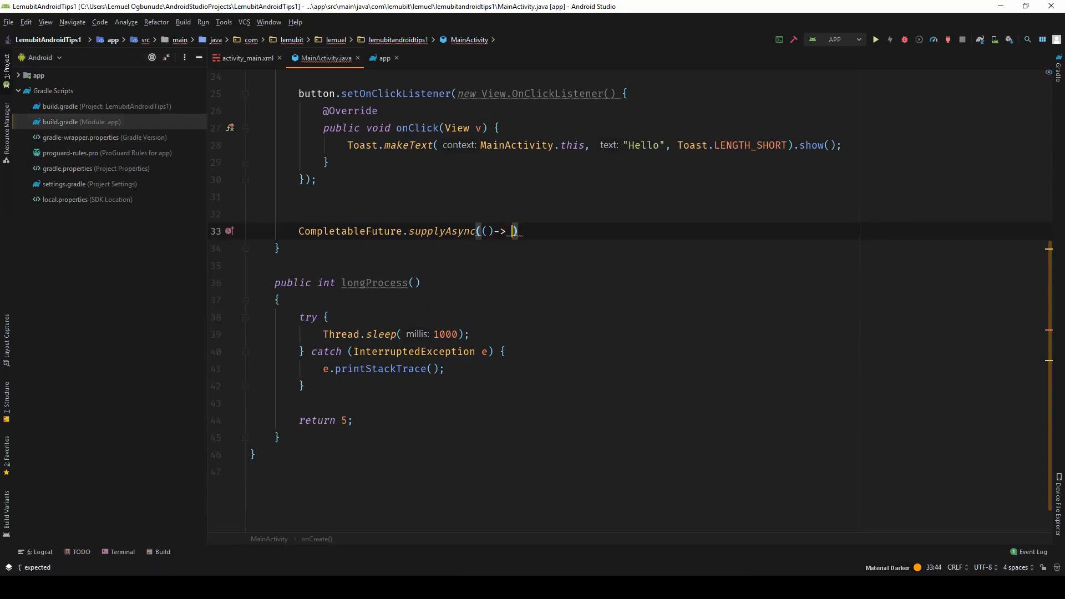
Fill the lambda with longProcess() and begin chaining the completion handler for the "Hey " toast
{"action": "type", "text": "longProcess()"}
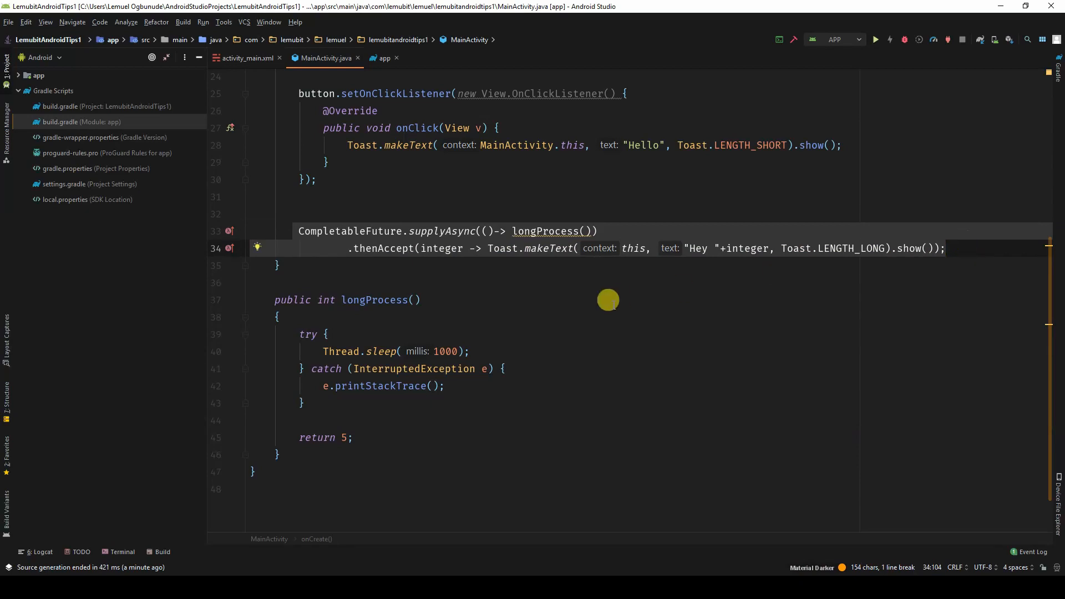
{"action": "left_click", "coordinate": [413, 300]}
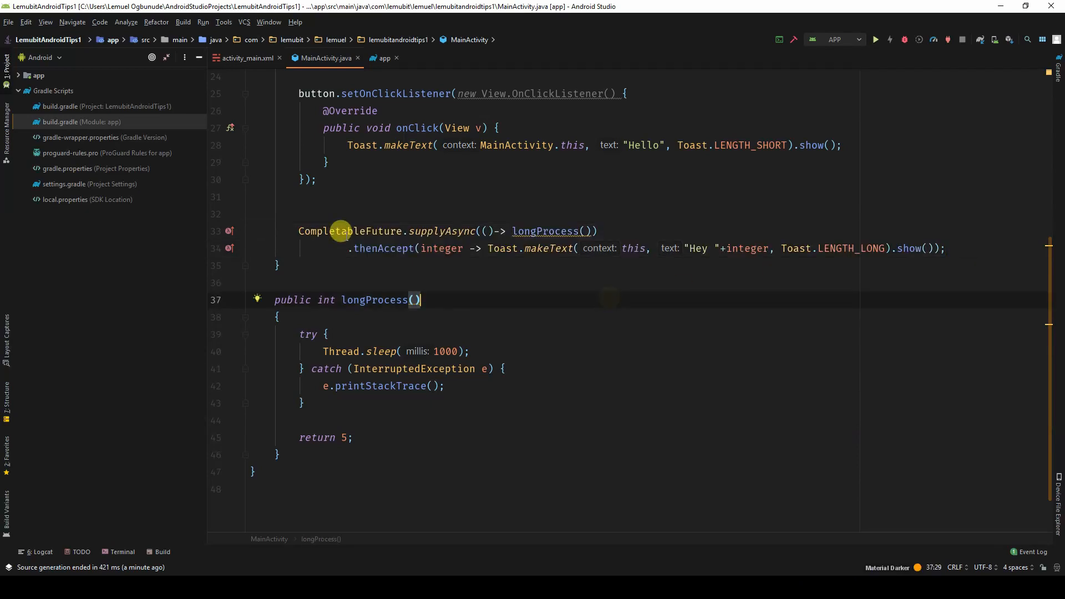
{"action": "mouse_move", "coordinate": [595, 223]}
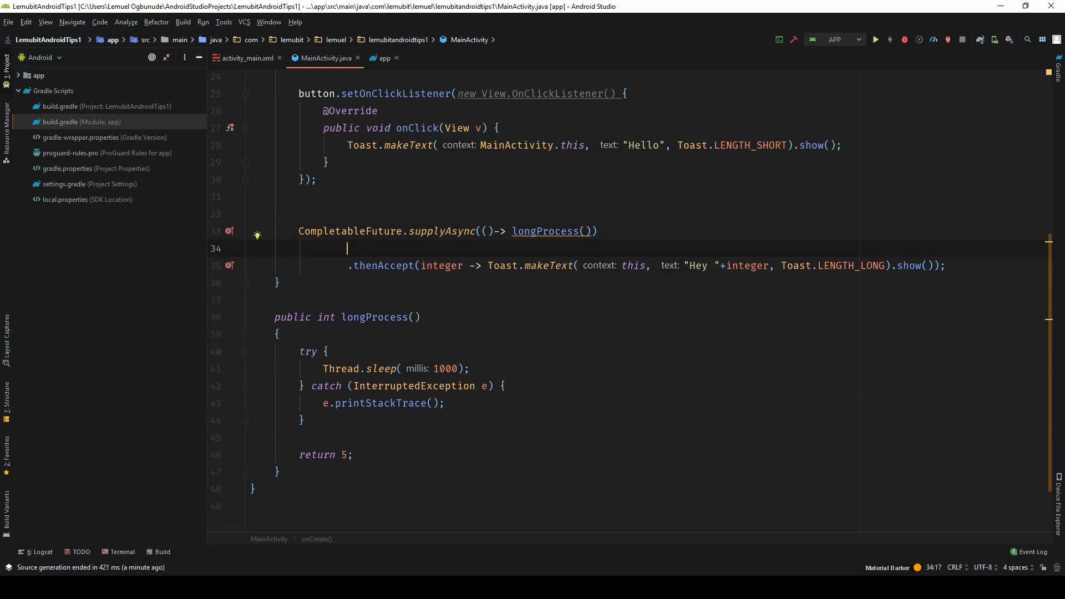
{"action": "type", "text": ".compl"}
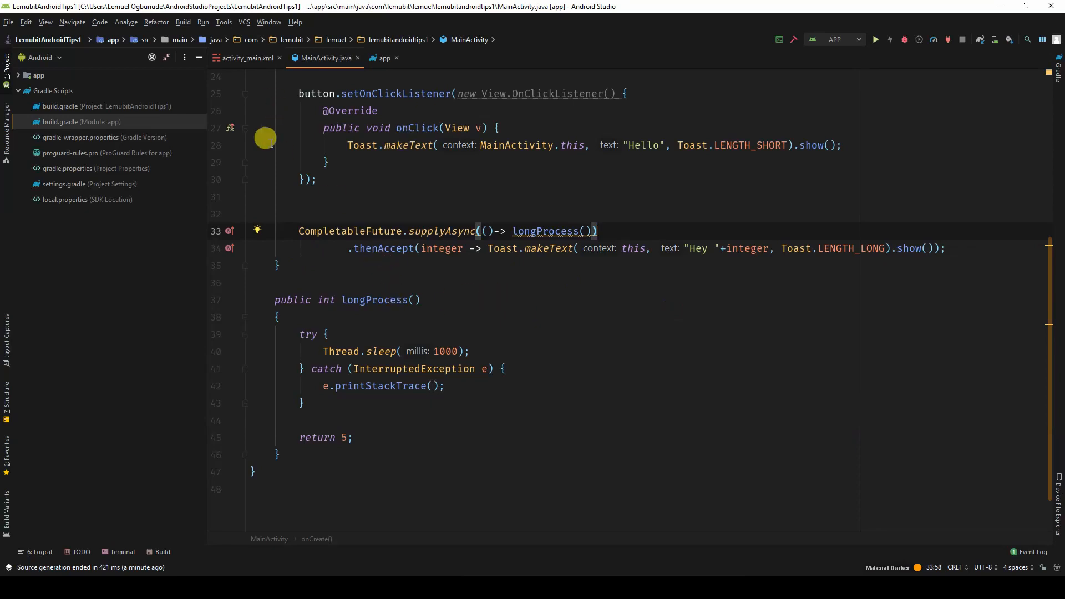
{"action": "mouse_move", "coordinate": [353, 153]}
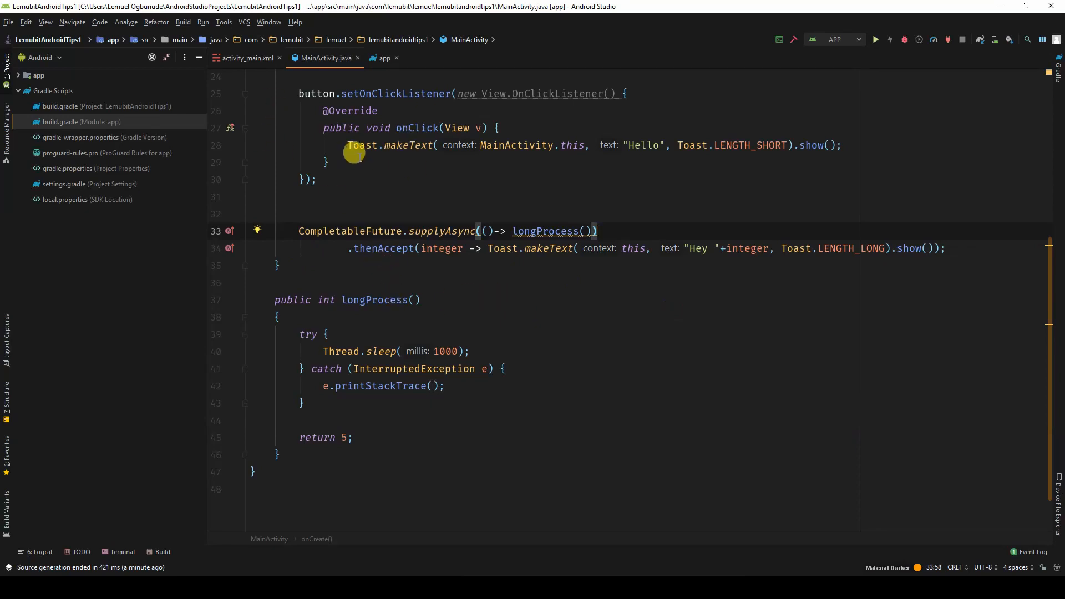